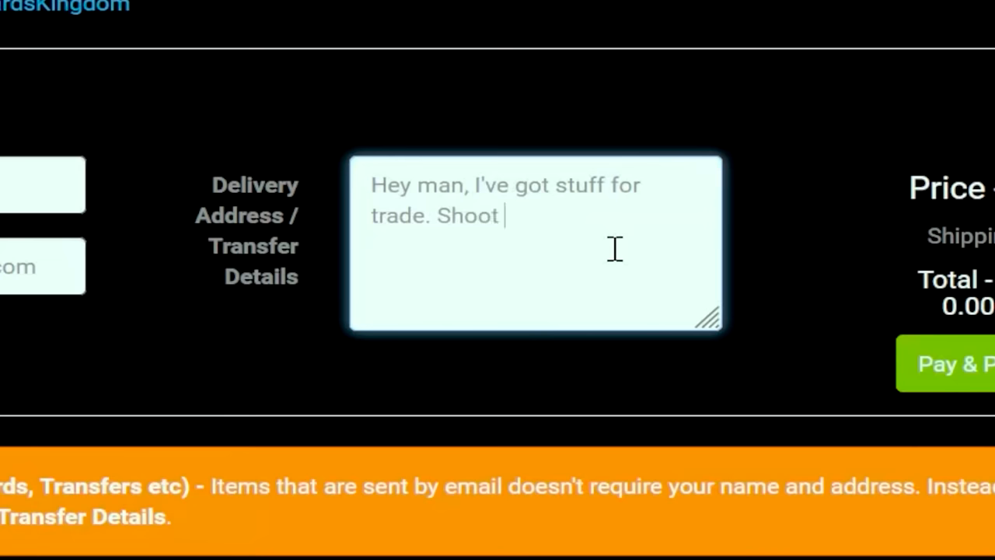
Step: Right-click in the Passport checkout's Delivery Details box holding the trade message
right_click(537, 241)
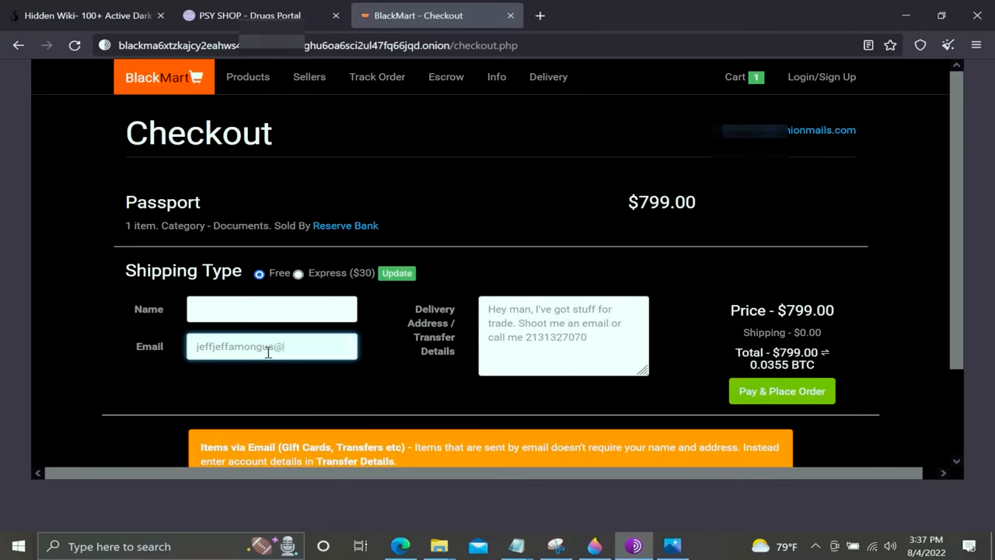
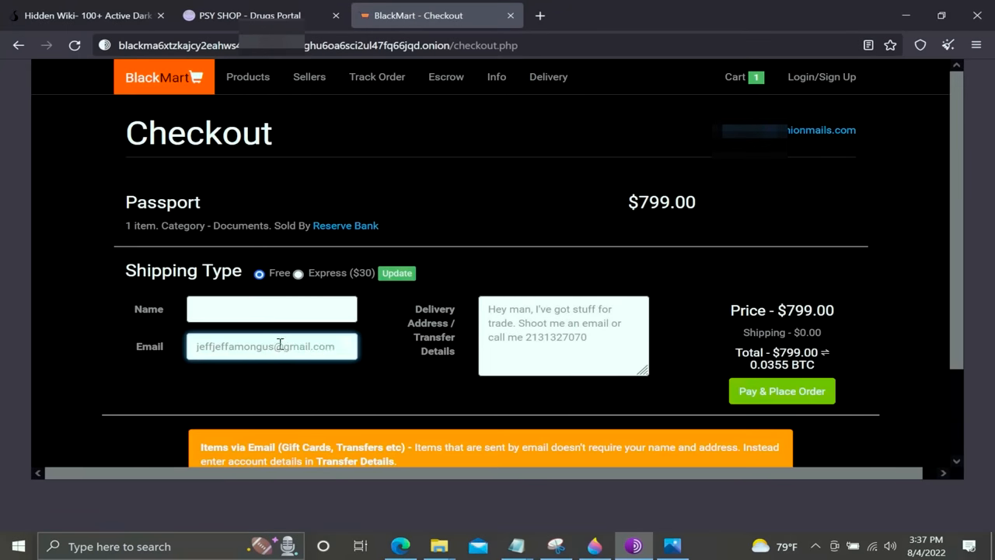